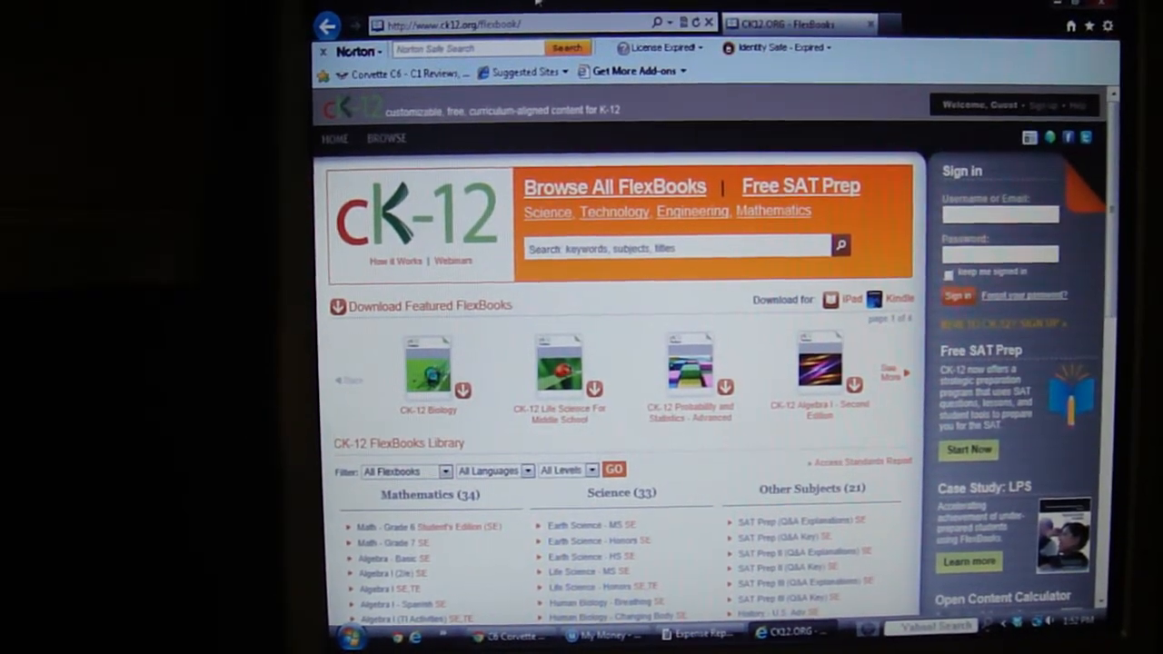
scroll(down, 3)
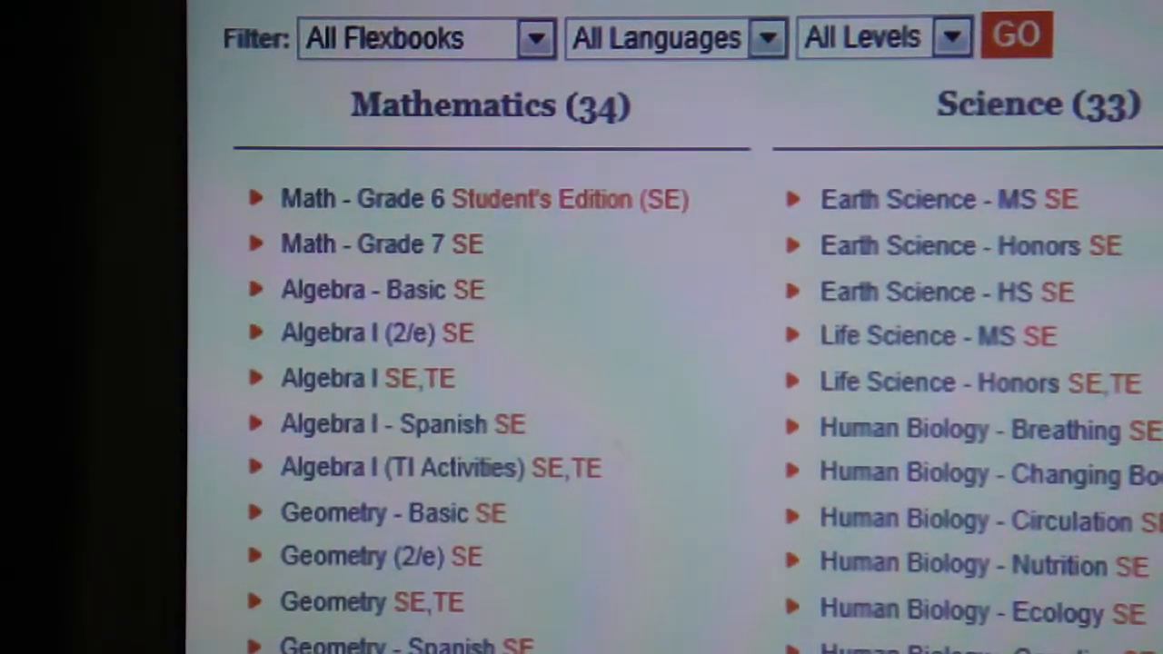
scroll(down, 3)
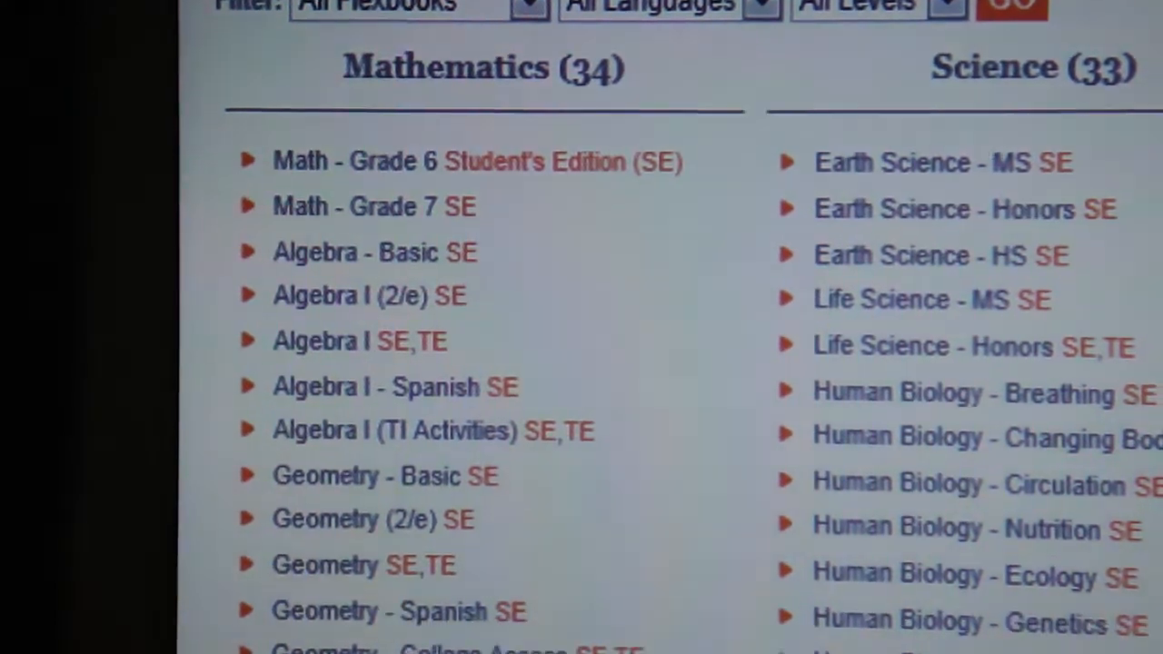
scroll(down, 3)
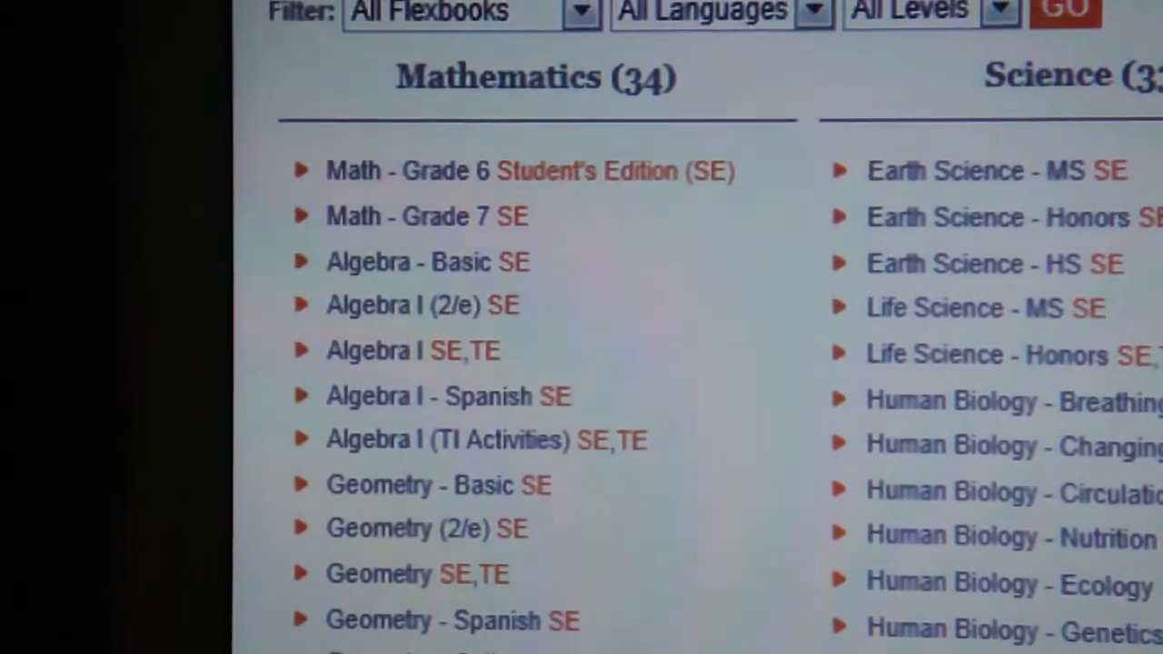
scroll(down, 3)
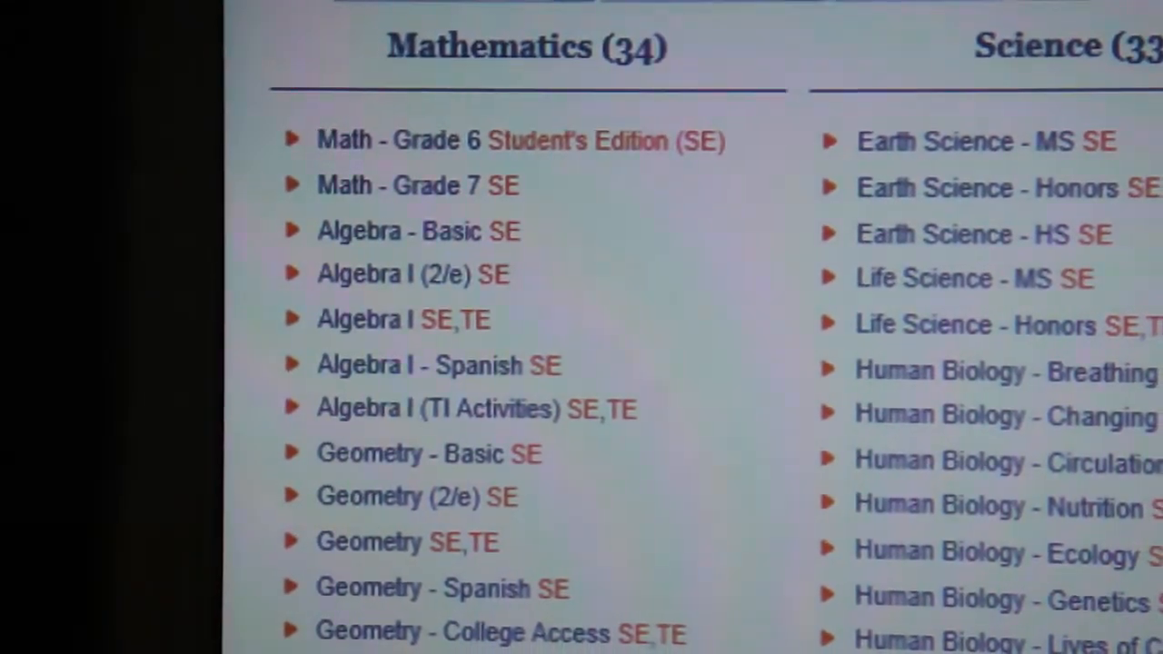